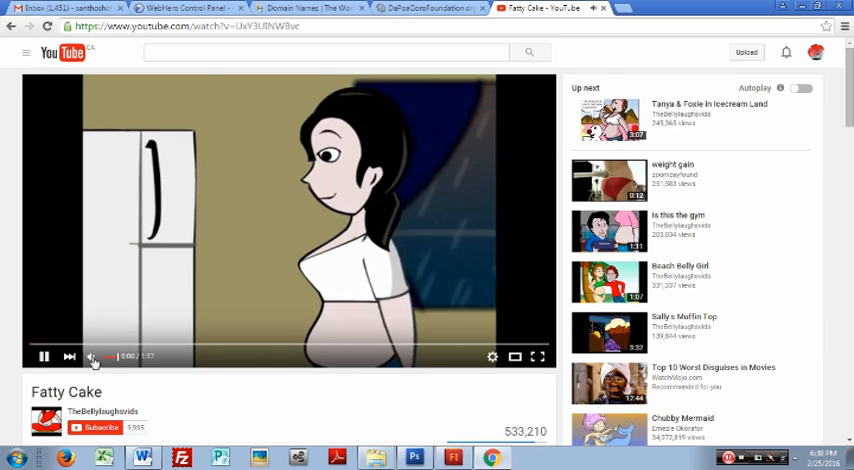
# Play the Fatty Cake cartoon on YouTube, then launch Filmora to its create-new-movie screen.
pyautogui.click(103, 411)
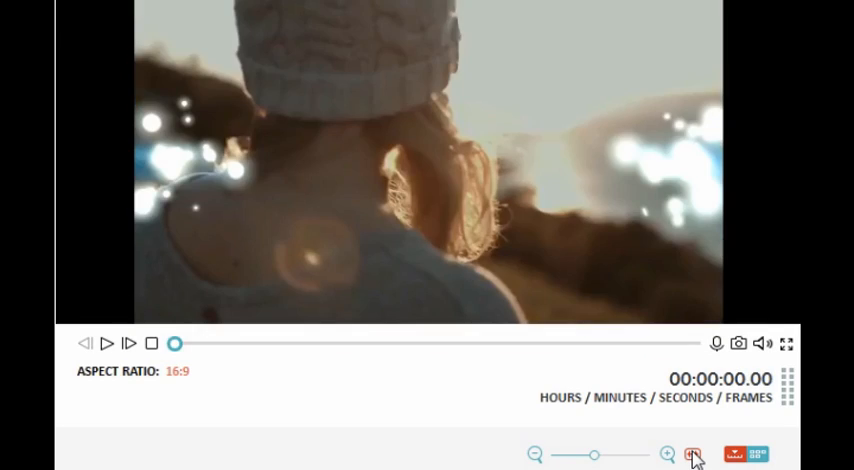
pyautogui.click(107, 343)
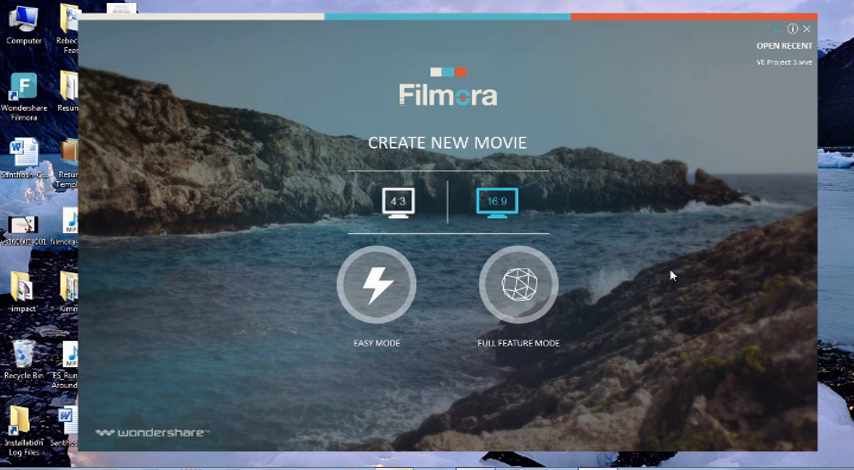
# Try 4:3, settle on the 16:9 aspect ratio, and start a new movie in Full Feature Mode.
pyautogui.click(375, 285)
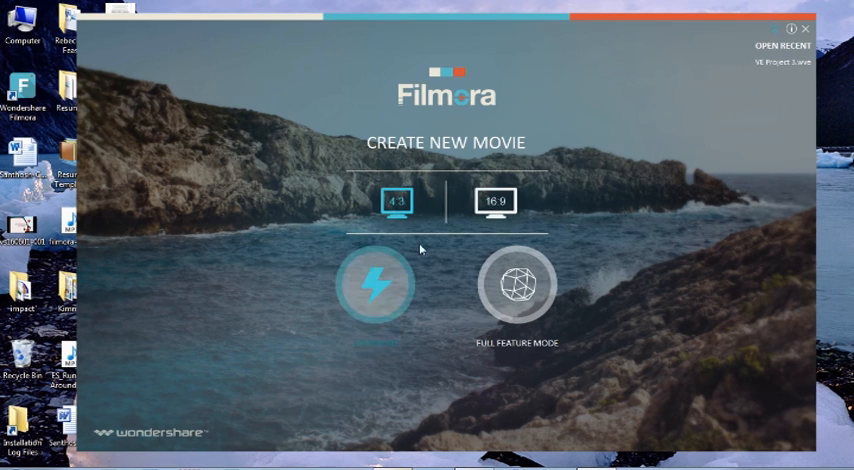
pyautogui.moveTo(438, 267)
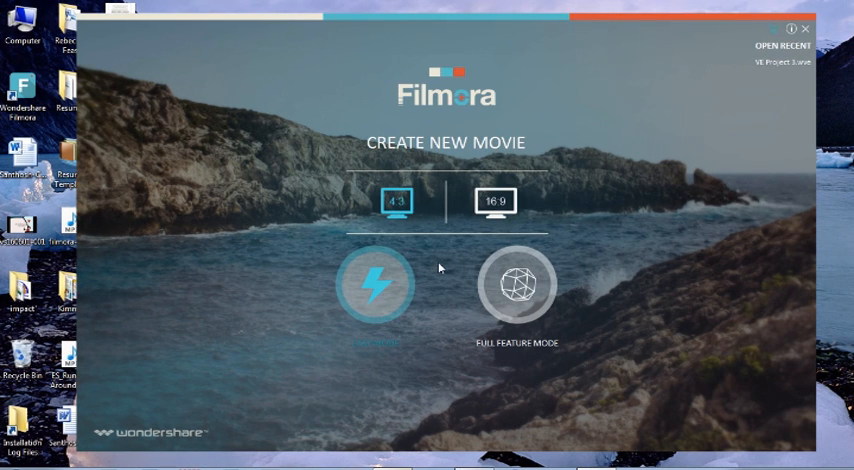
pyautogui.click(497, 202)
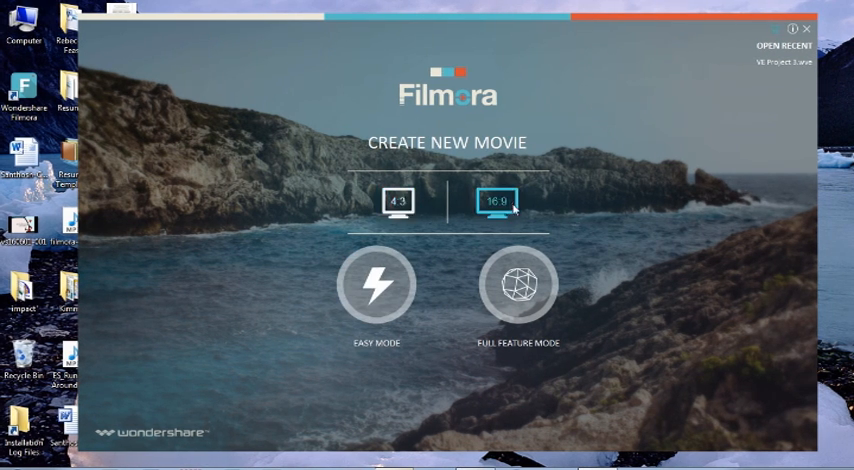
pyautogui.moveTo(705, 390)
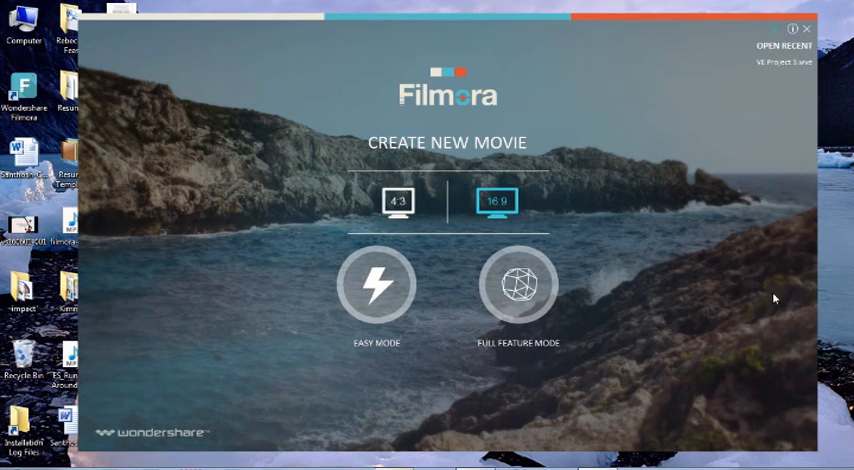
pyautogui.click(397, 200)
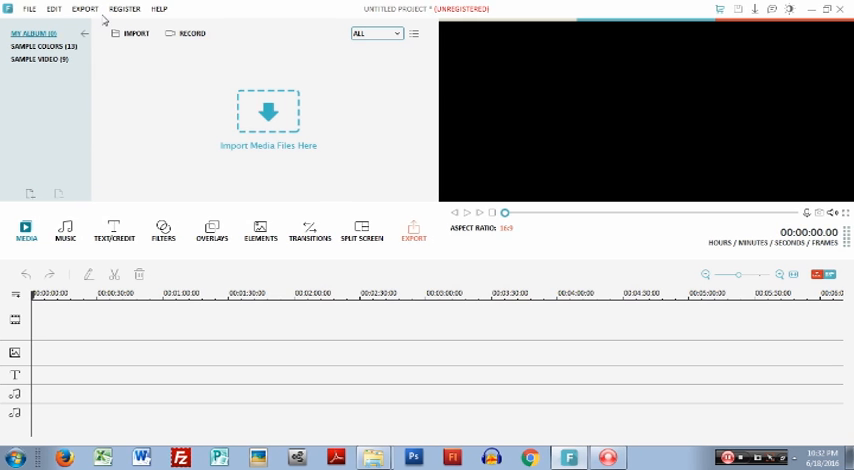
pyautogui.moveTo(262, 117)
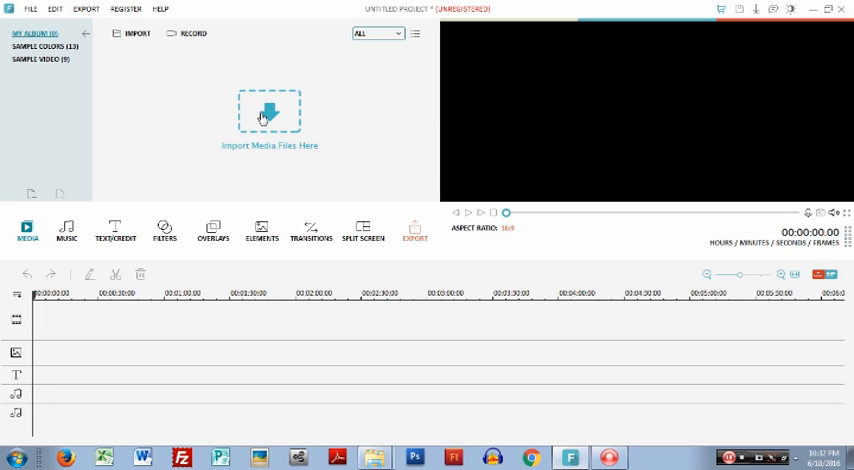
# Import comic images 1–6 from the Kimmie folder into the media library.
pyautogui.click(269, 115)
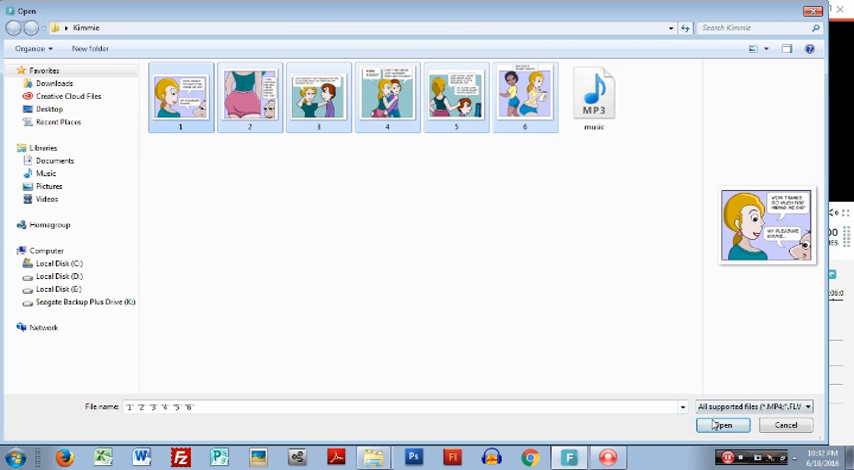
pyautogui.click(722, 425)
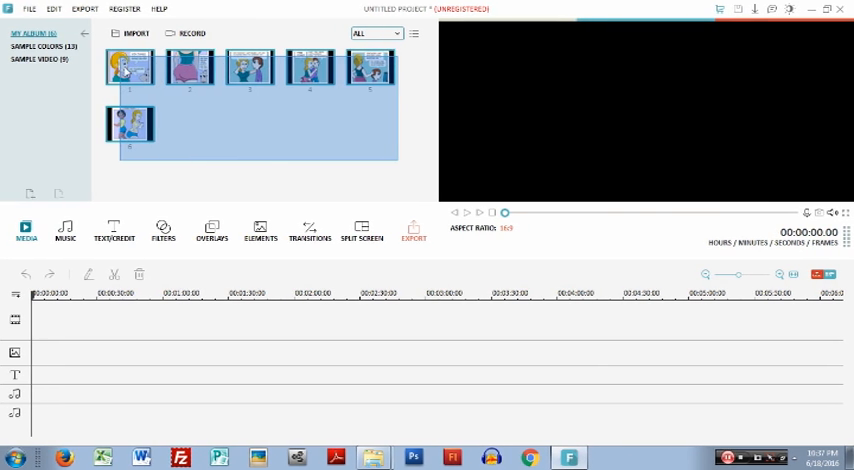
# Drag the six selected comic panels from the media album onto the video track.
pyautogui.moveTo(130, 65); pyautogui.dragTo(70, 320)
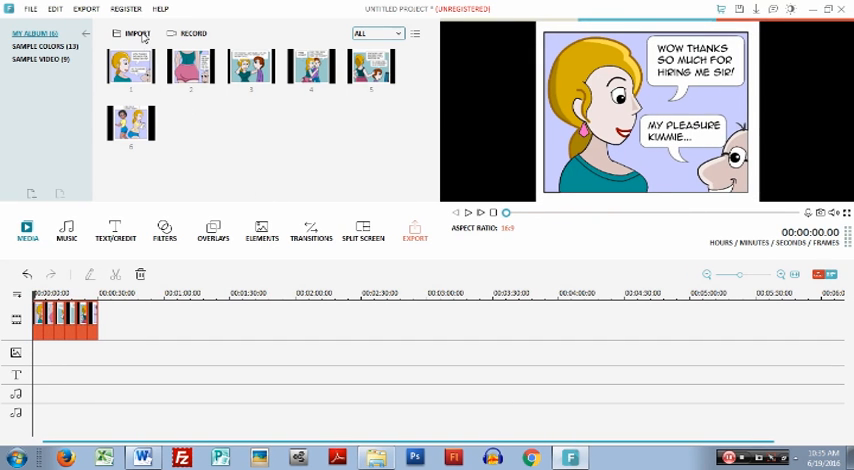
# Import music.mp3 and drag it onto the audio track beneath the panels.
pyautogui.click(137, 33)
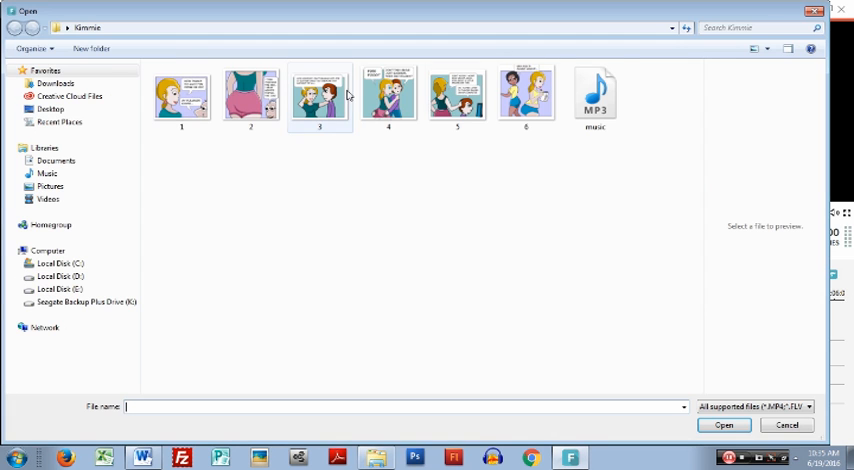
pyautogui.click(595, 95)
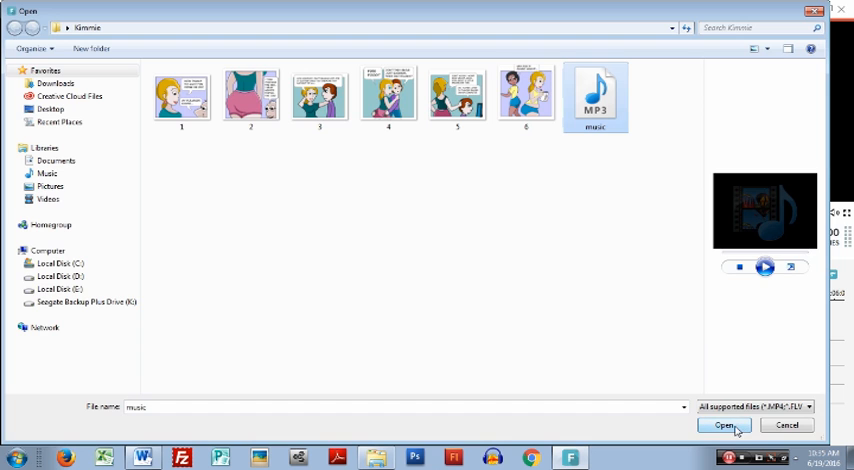
pyautogui.click(723, 425)
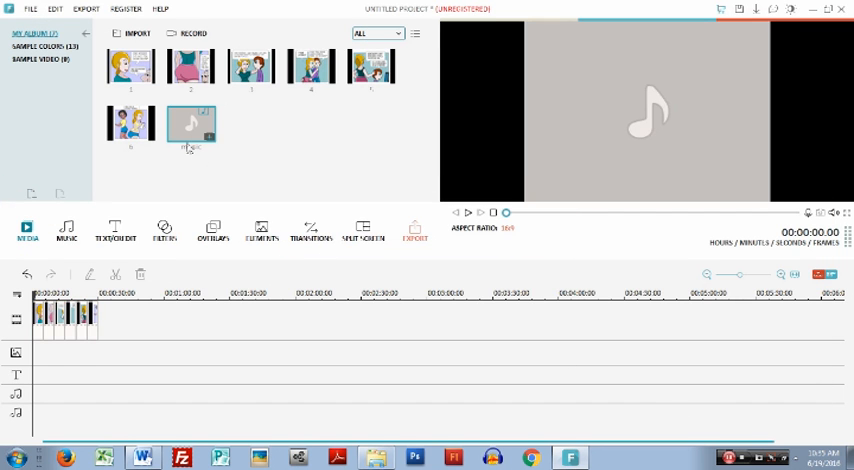
pyautogui.moveTo(192, 125); pyautogui.dragTo(220, 393)
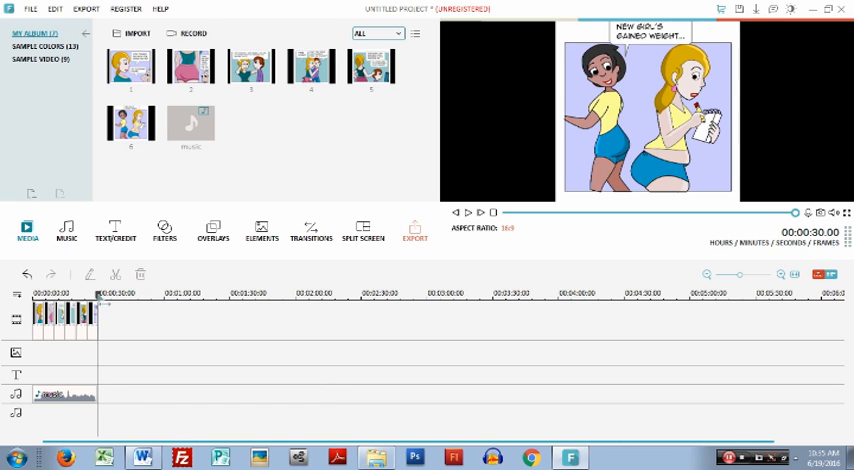
# Insert transitions between each pair of panels and open the export window.
pyautogui.click(311, 235)
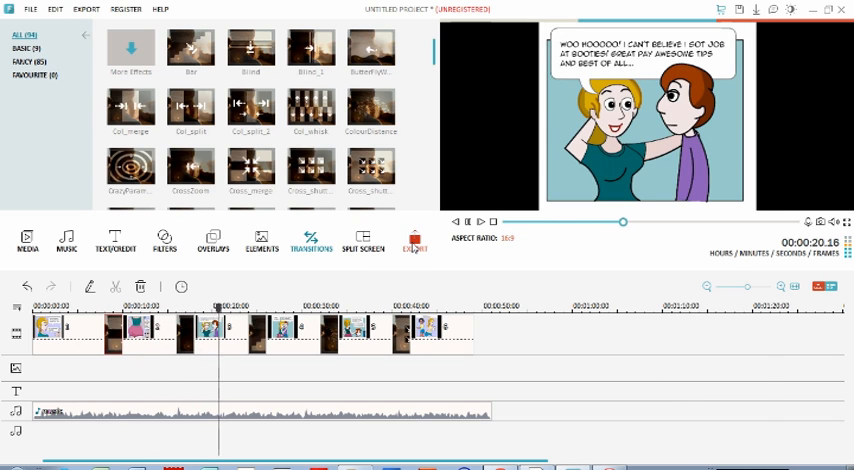
pyautogui.click(414, 240)
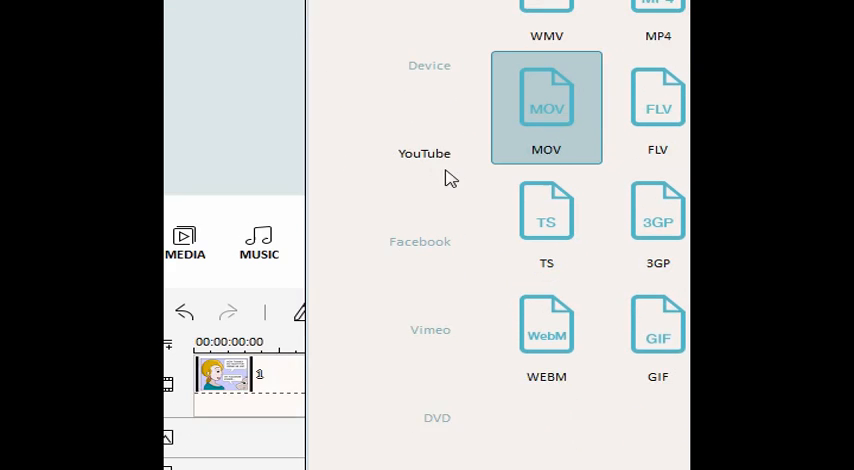
# Export the movie as My Video and upload that file to YouTube.
pyautogui.scroll(-3)
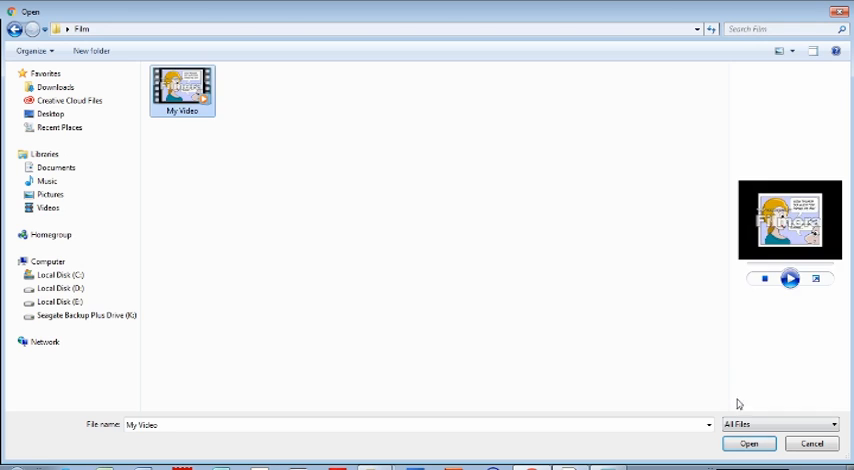
pyautogui.click(748, 443)
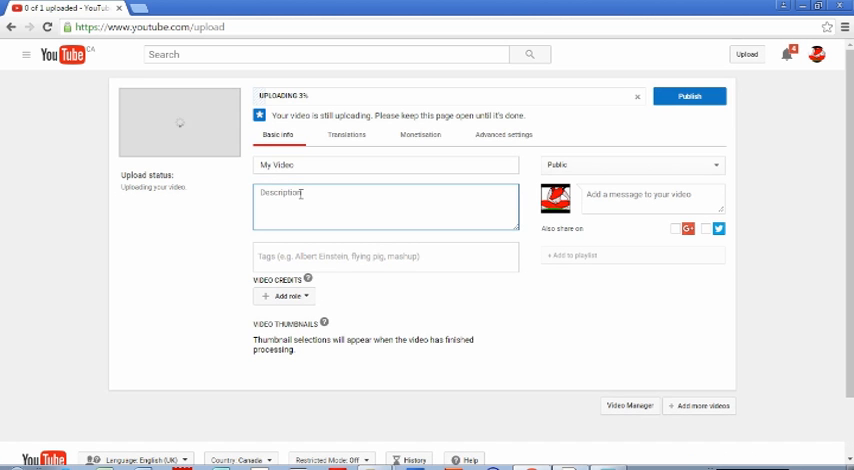